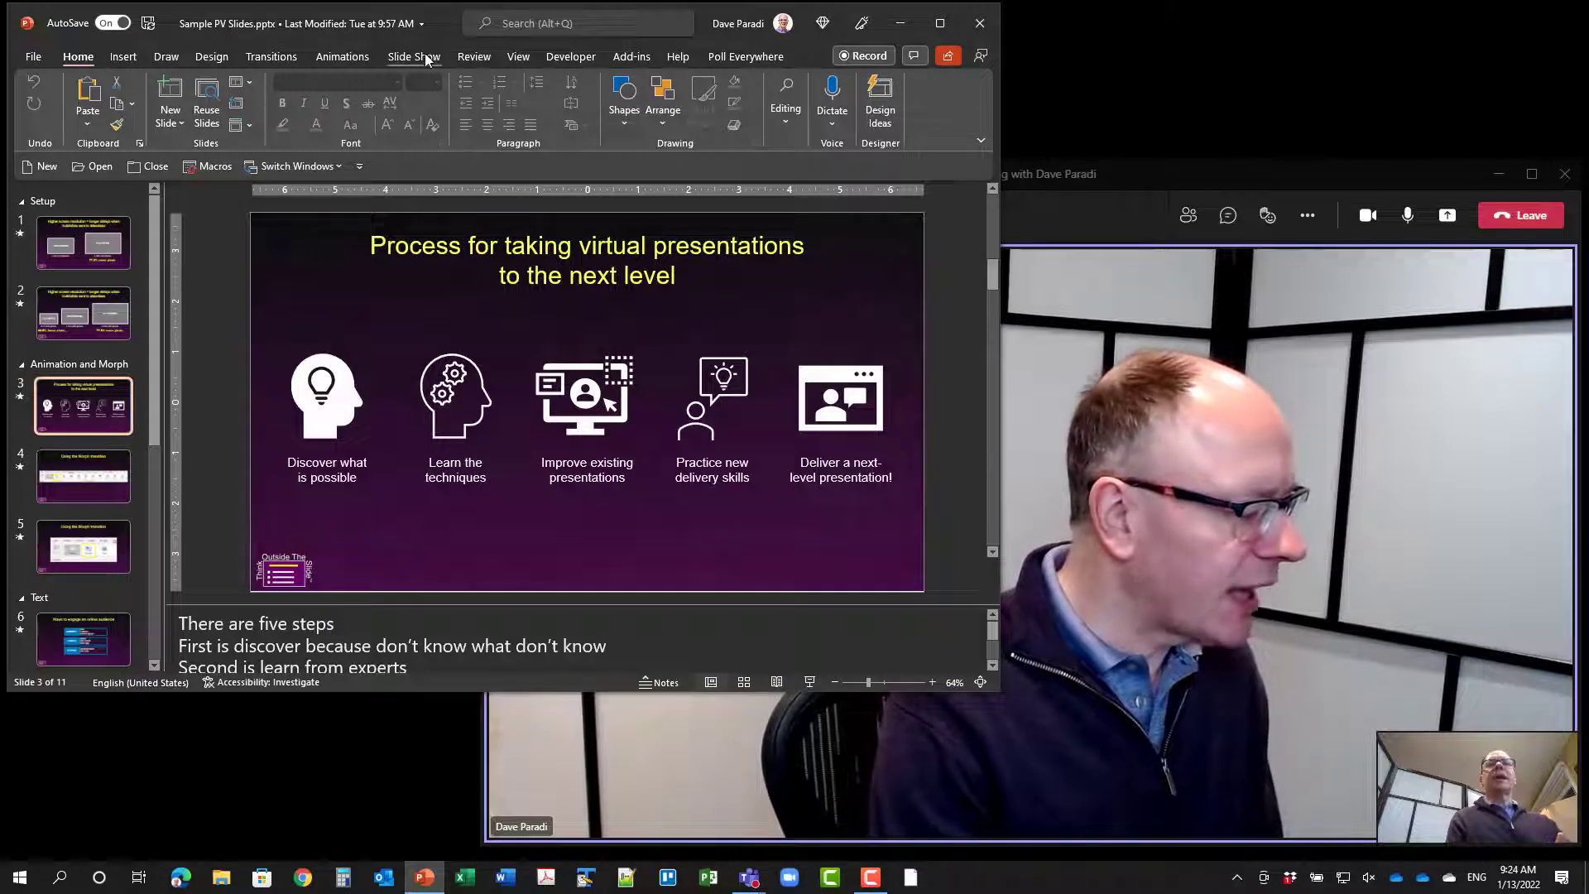
- Start the slide show from slide 3, the virtual-presentation process slide
click(414, 58)
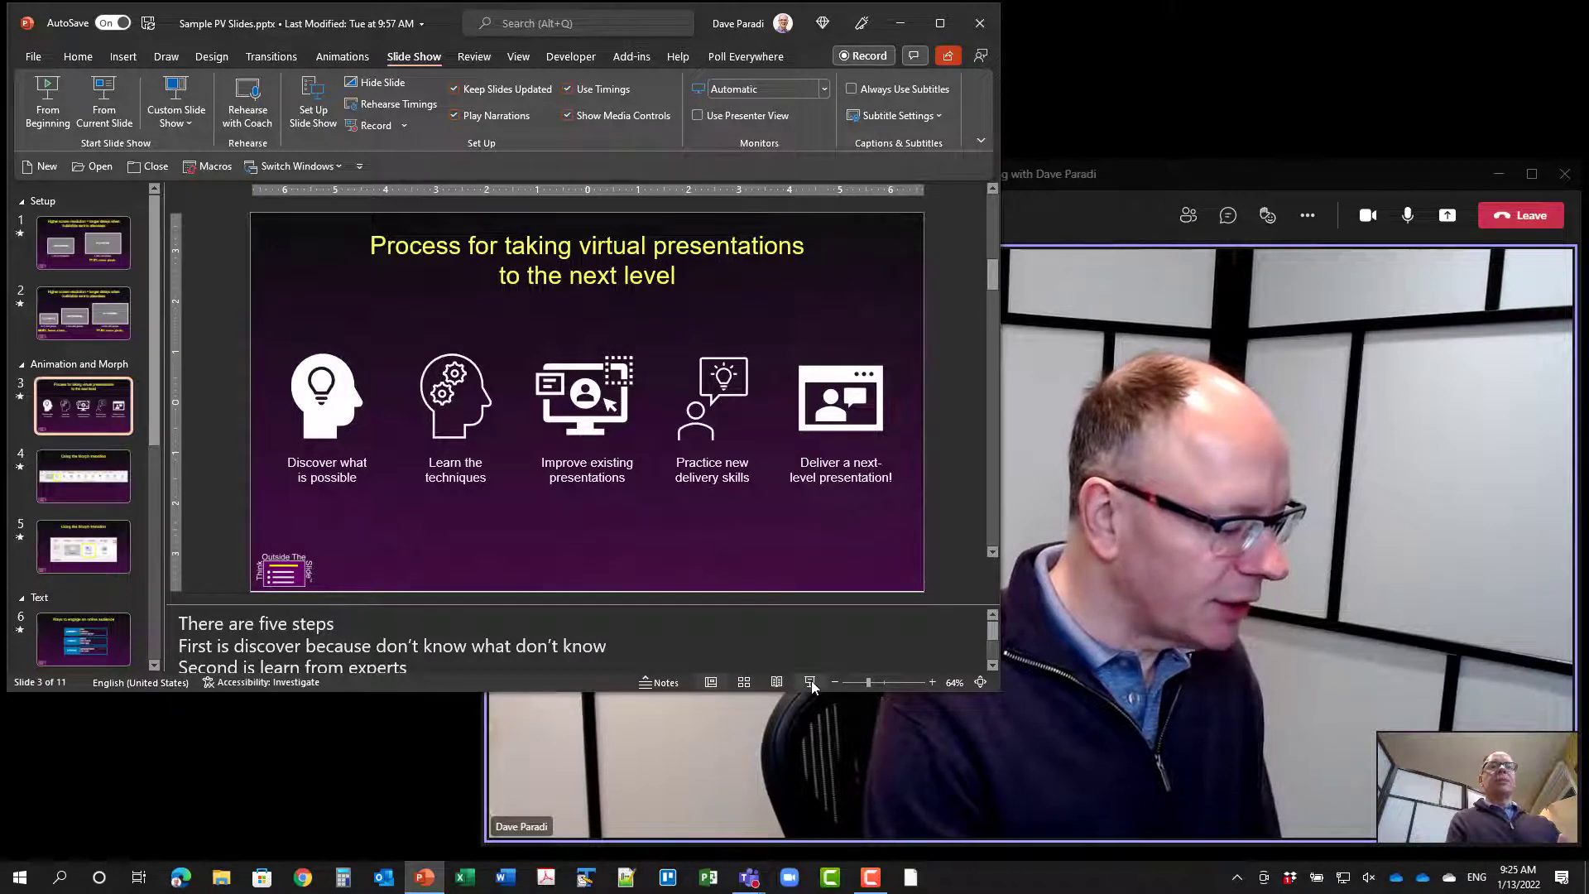
mouse_move(811, 682)
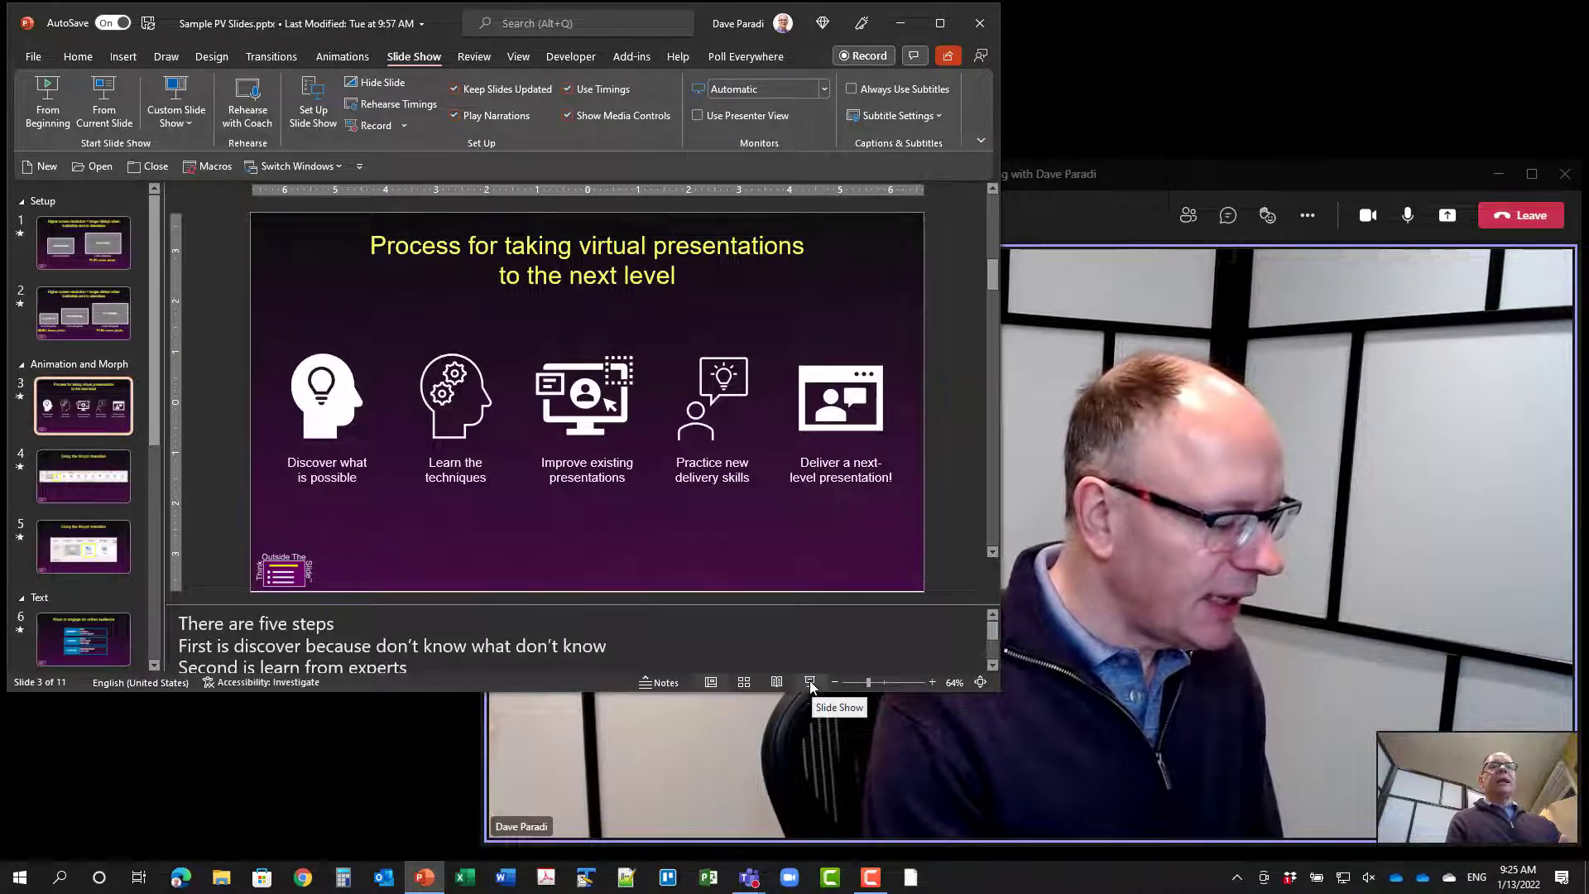
click(811, 682)
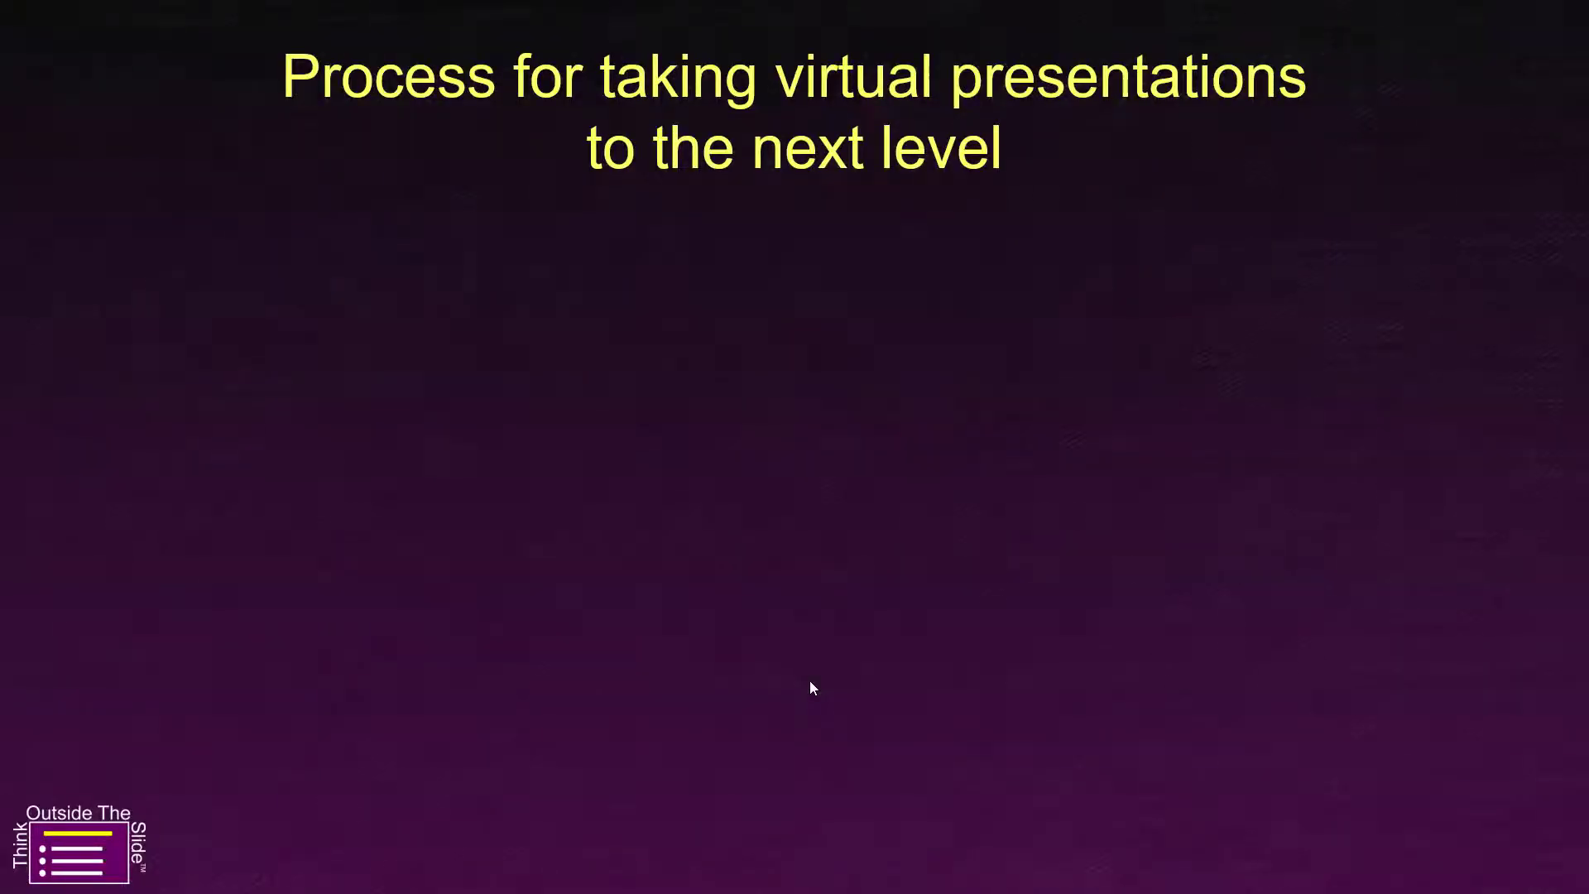
- Switch the running show to Presenter View via the More slide show options menu
click(285, 870)
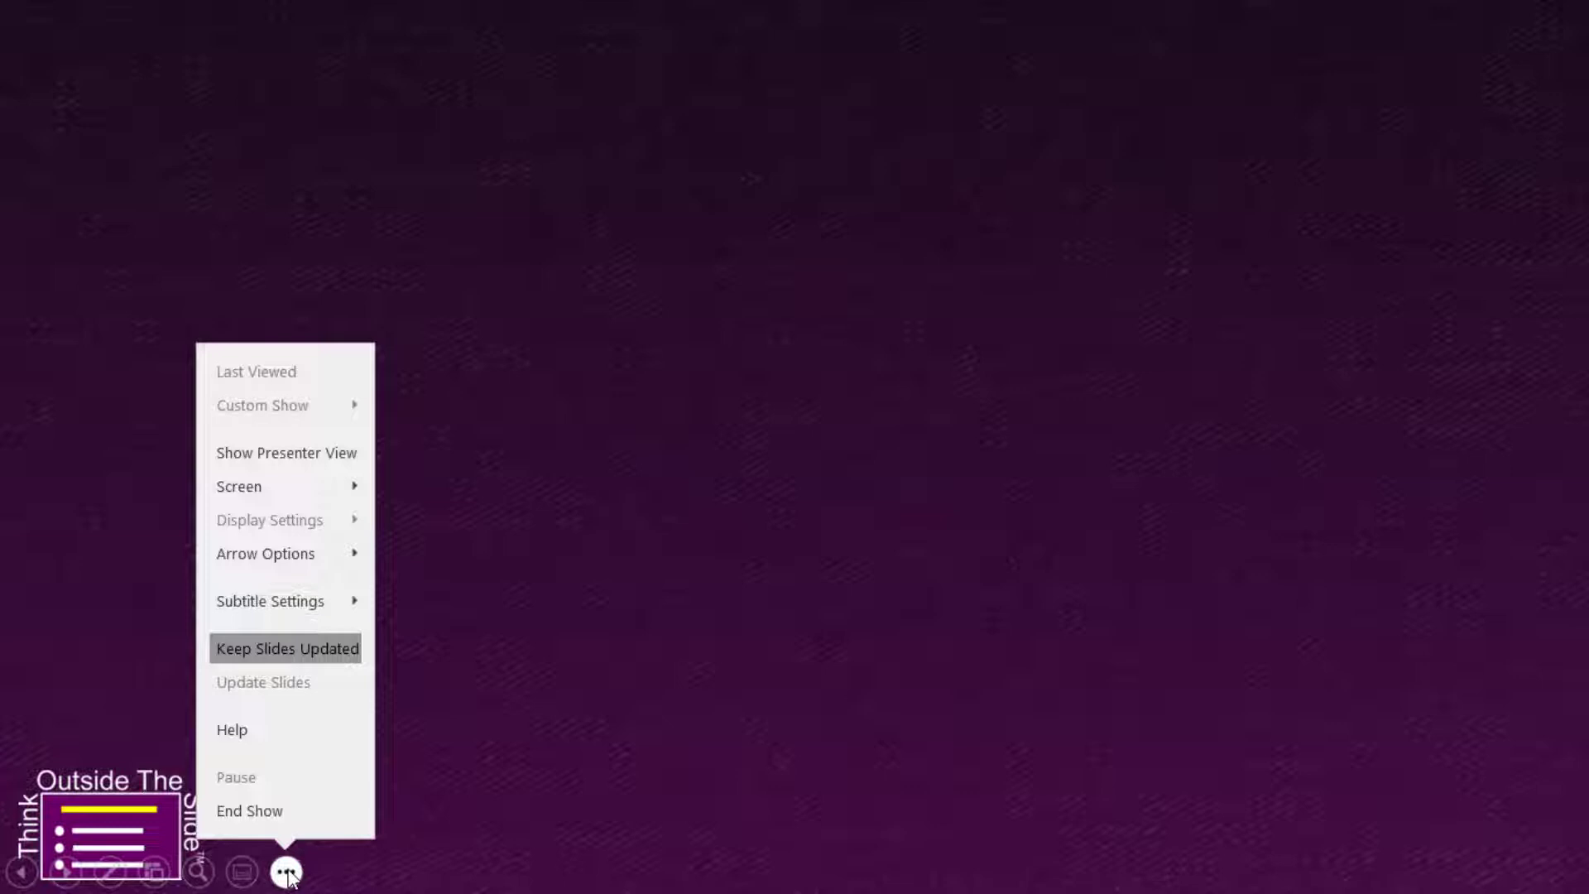
mouse_move(287, 453)
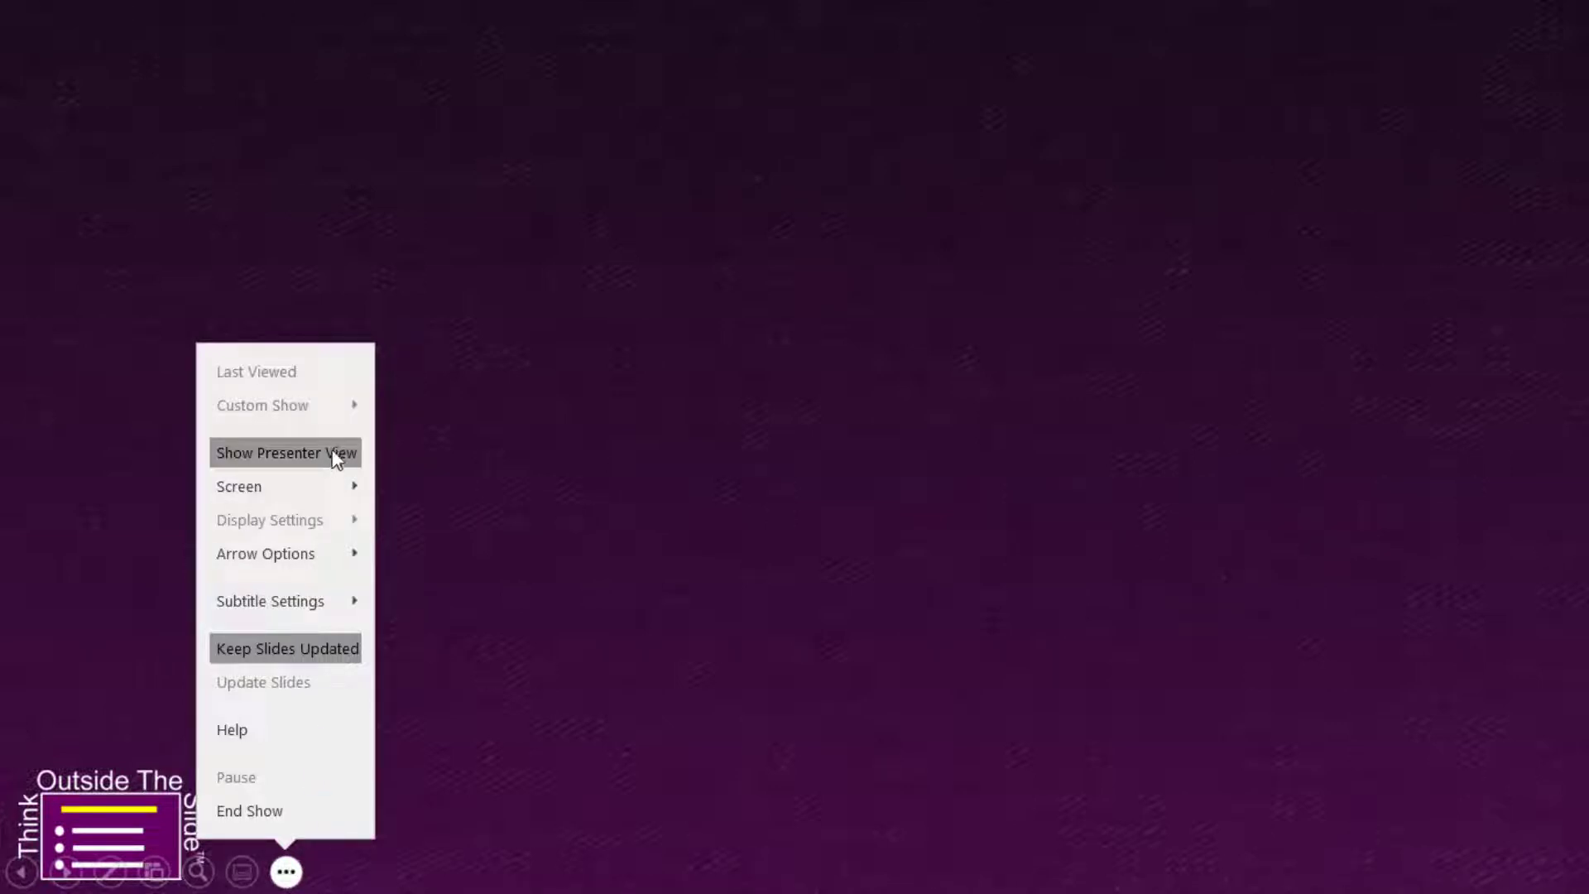
click(286, 452)
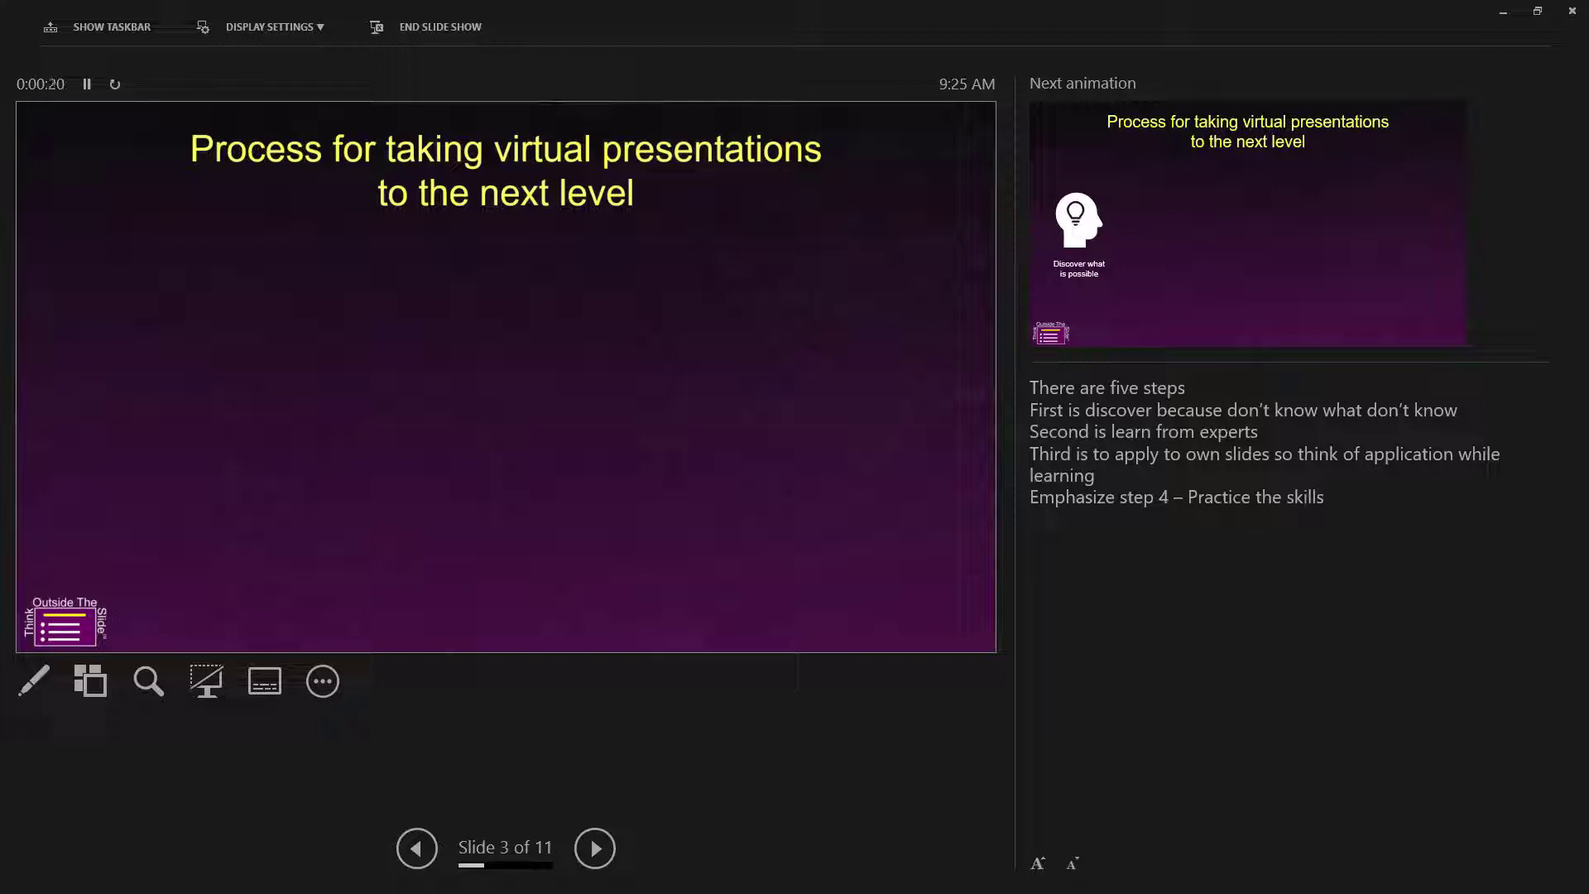
mouse_move(1233, 504)
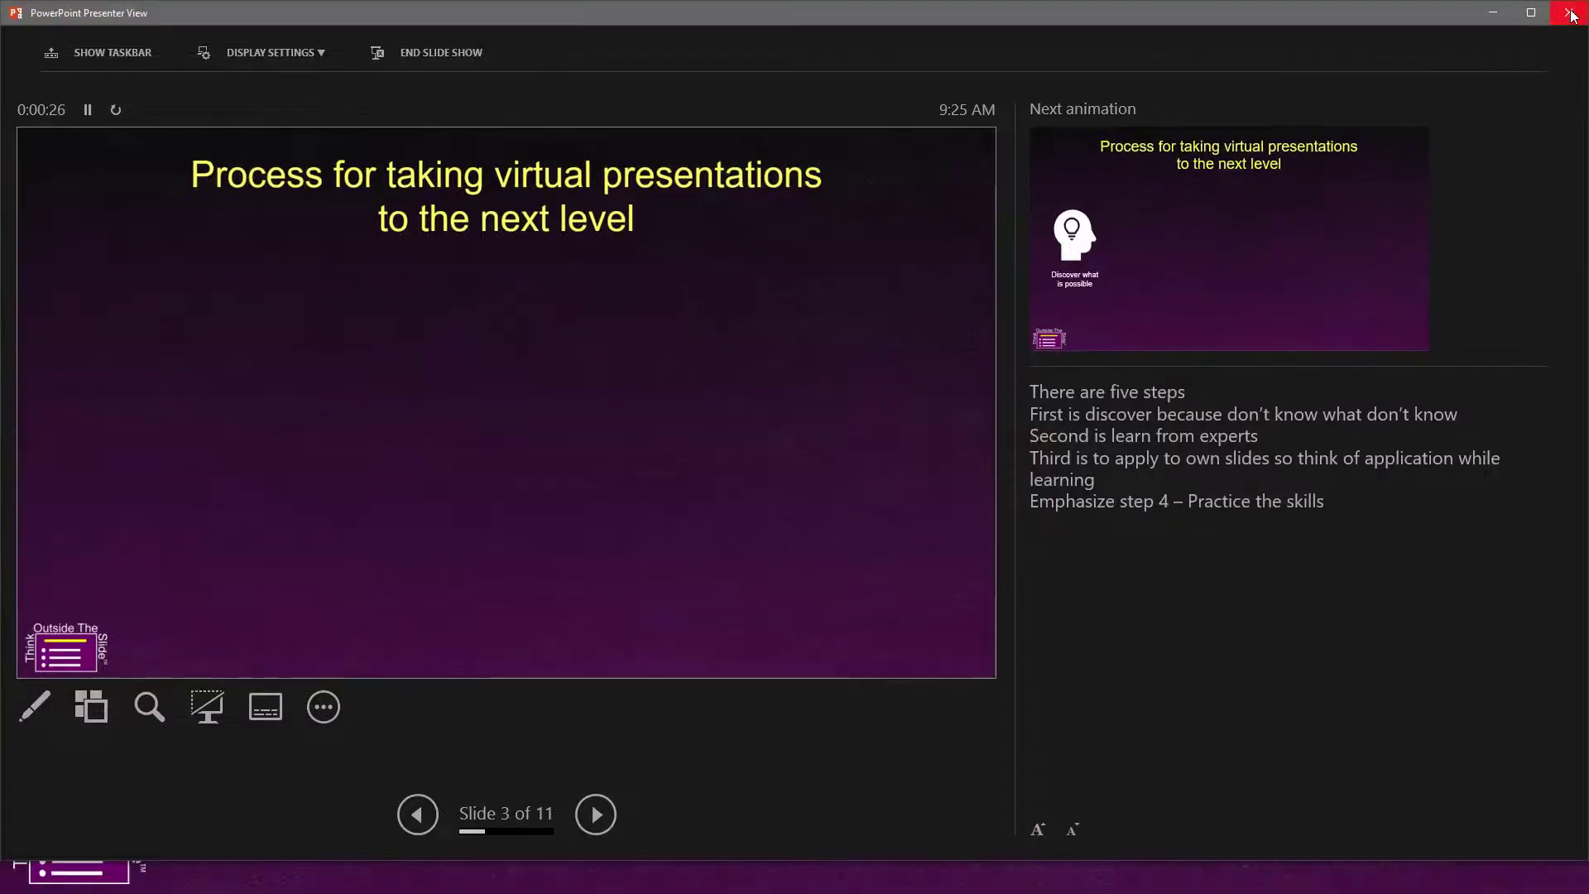
- Restore Presenter View to a smaller window so Teams shows in front
click(1529, 13)
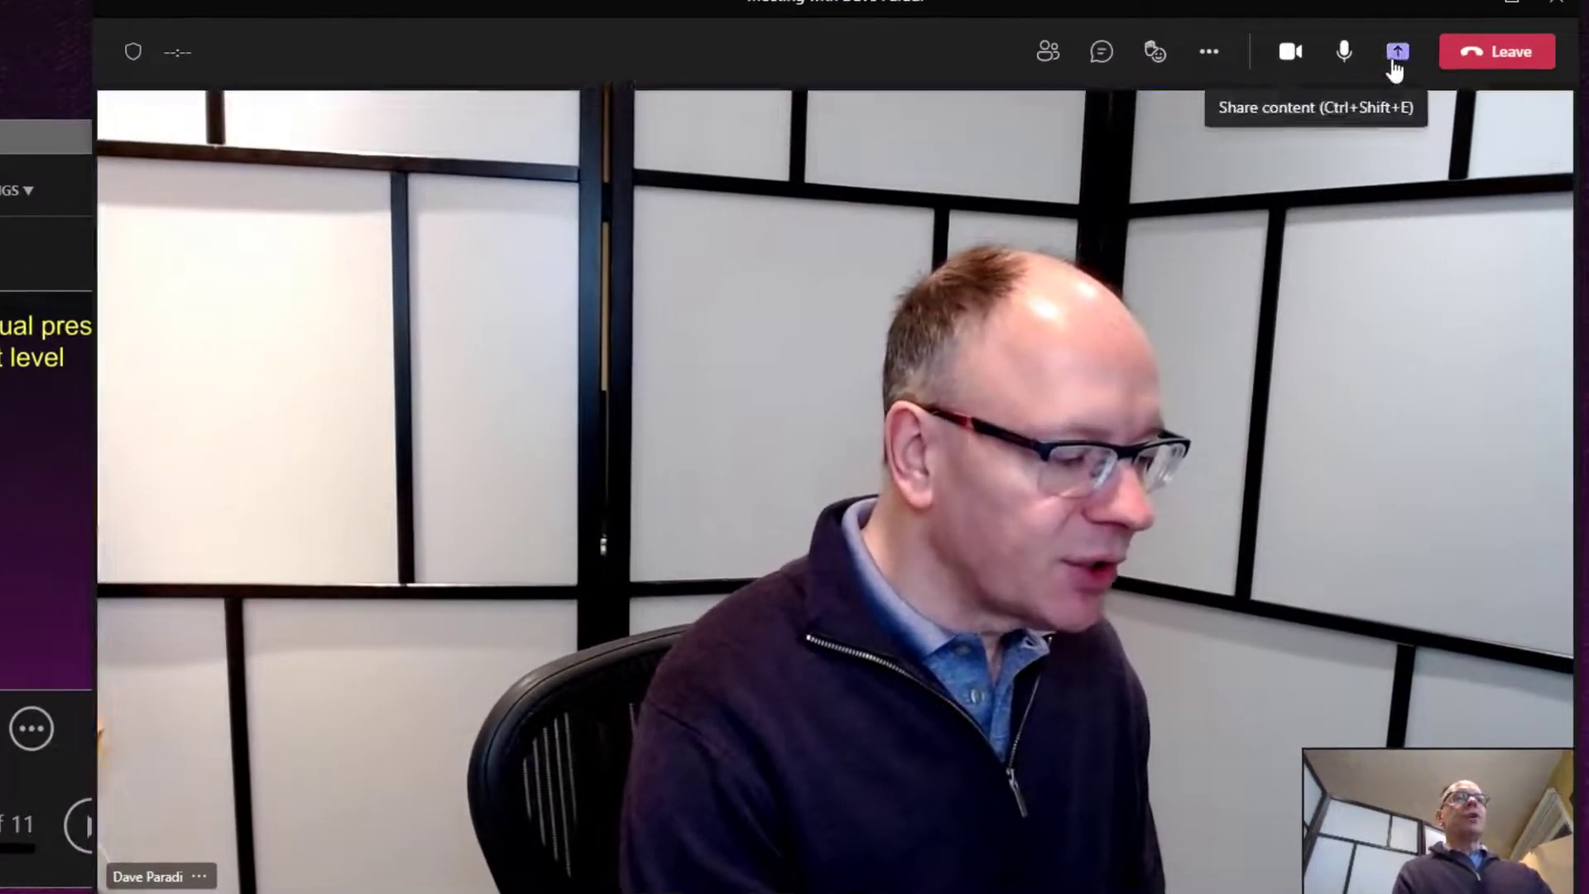
- Open Teams' Share content panel and list the individual windows available to share
click(1396, 50)
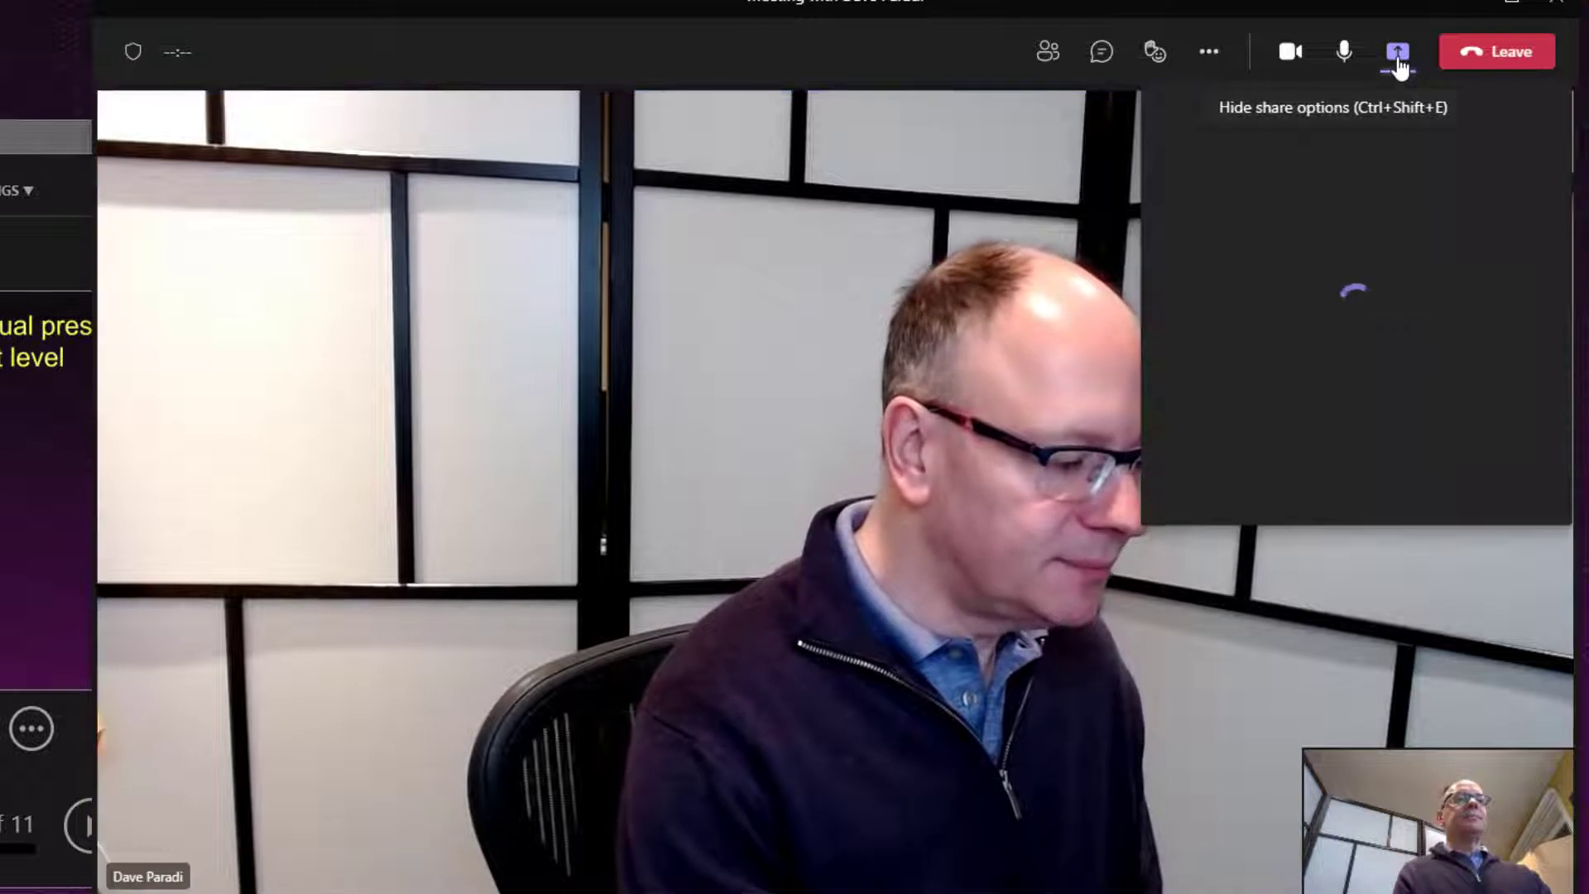
click(1398, 51)
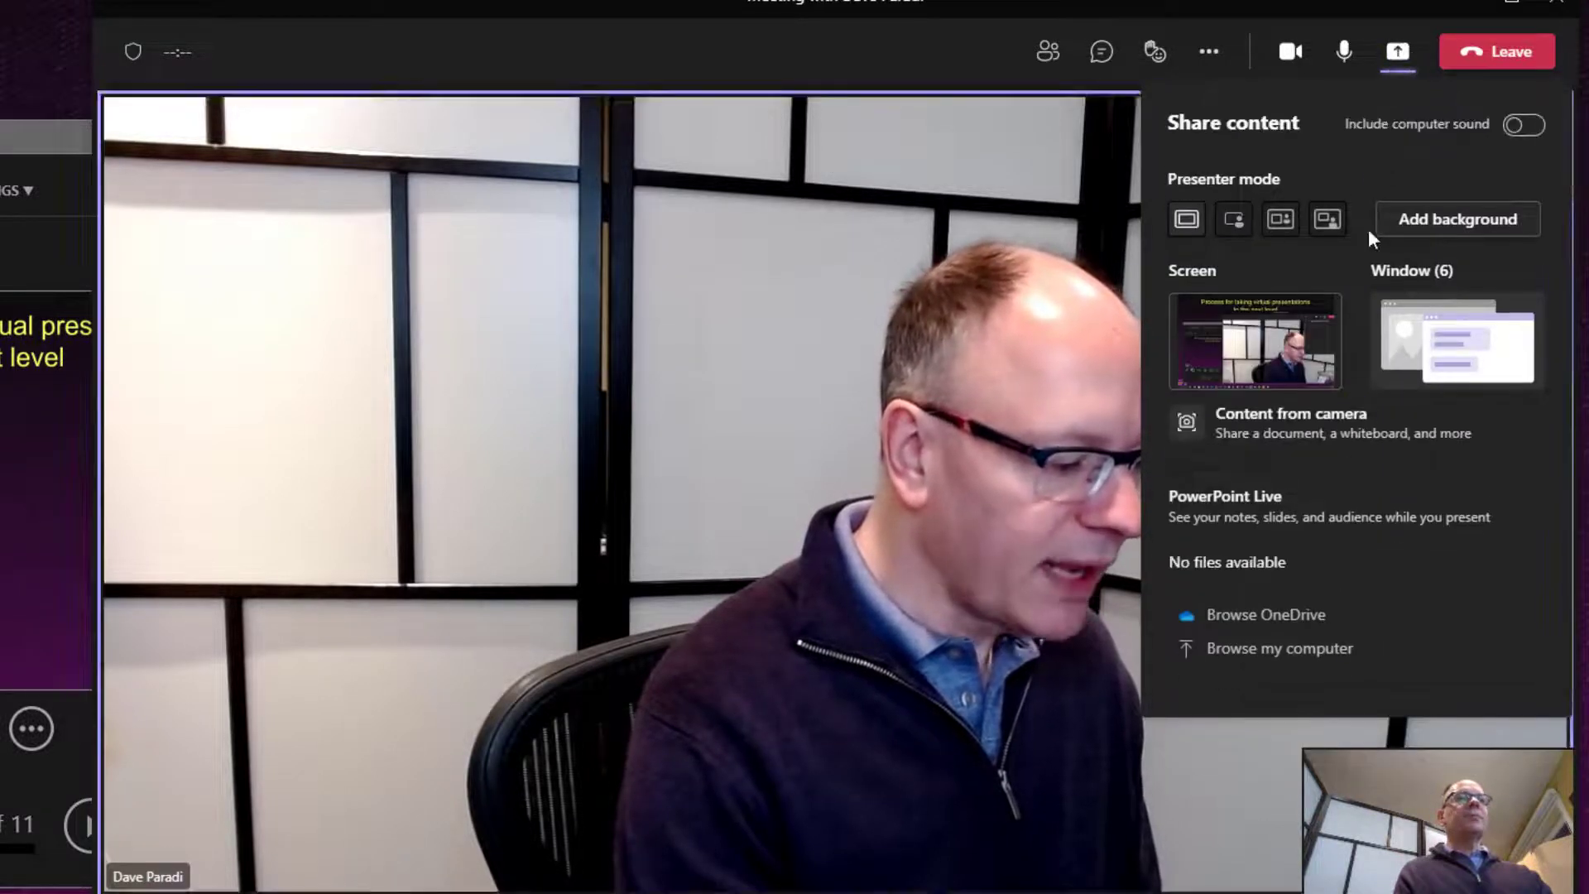
click(1453, 340)
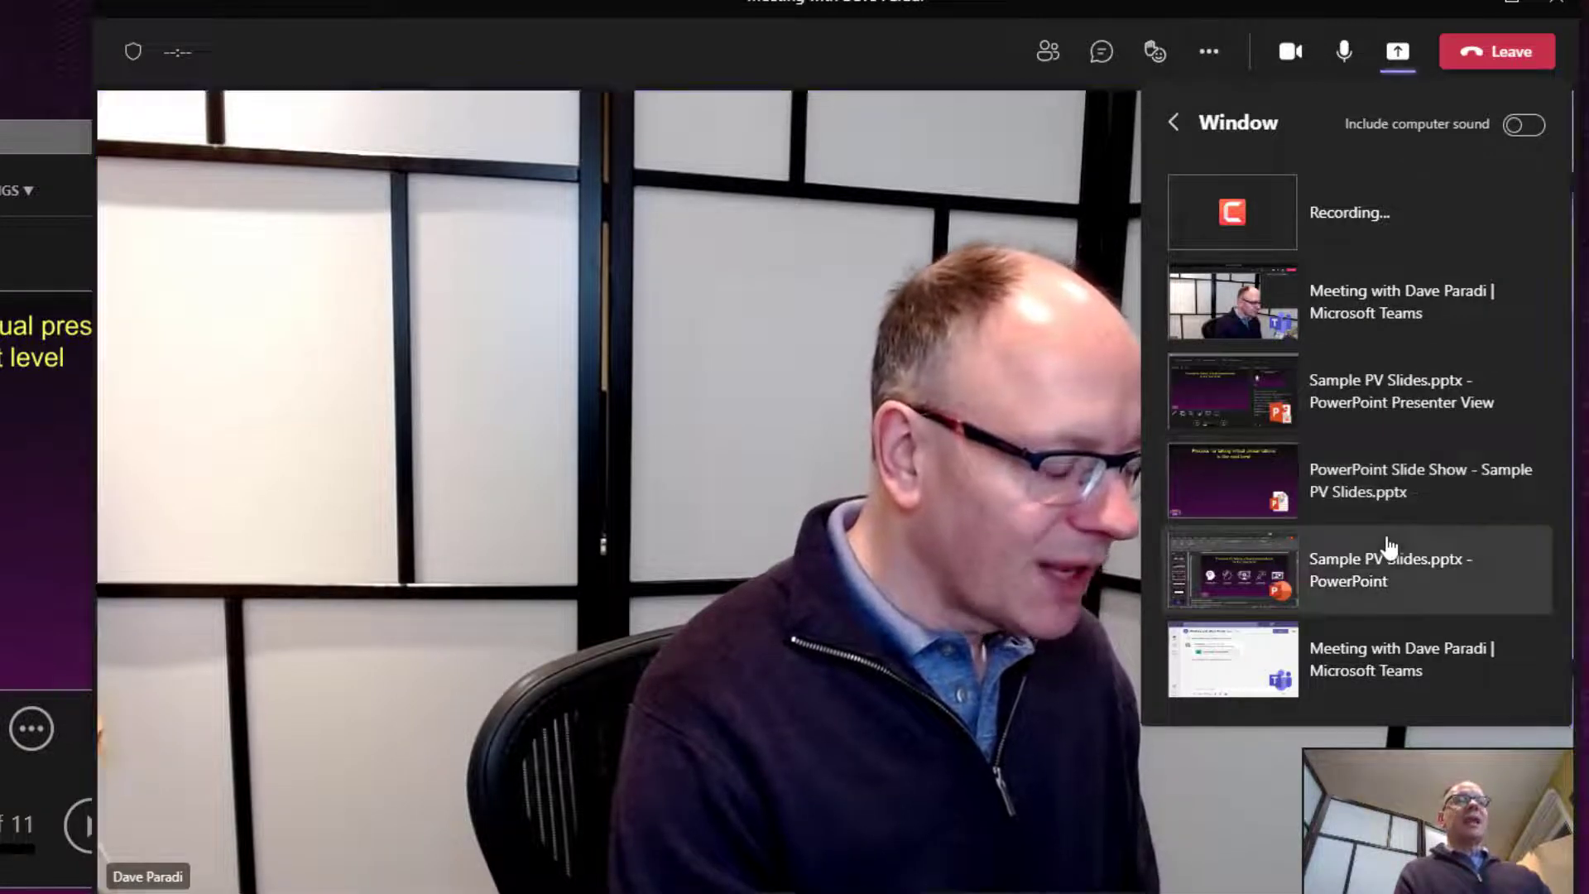
mouse_move(1377, 588)
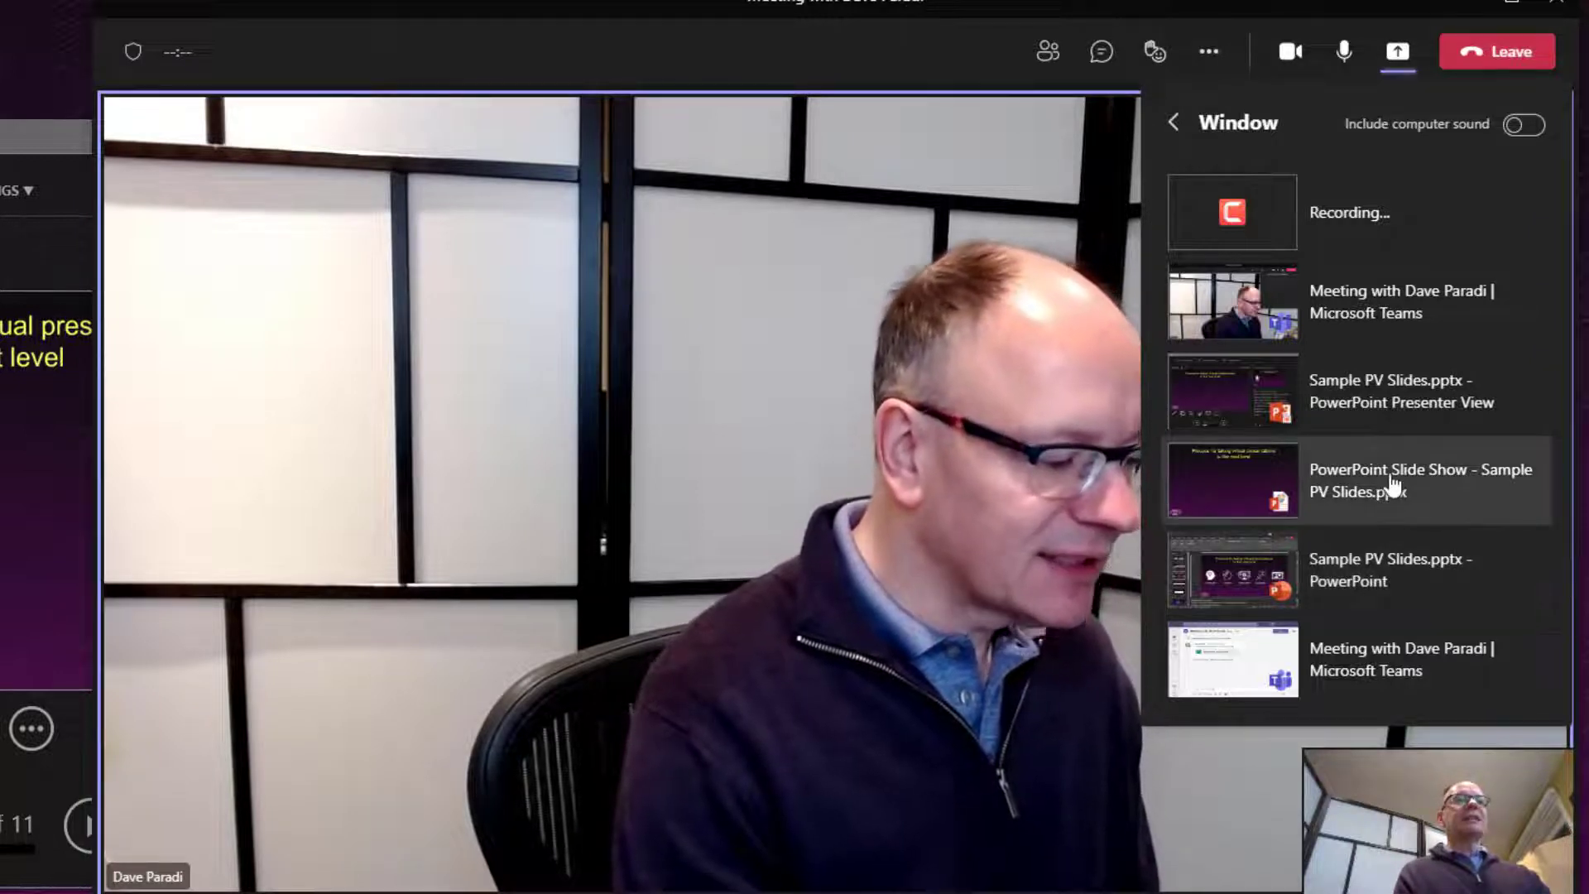
mouse_move(1394, 476)
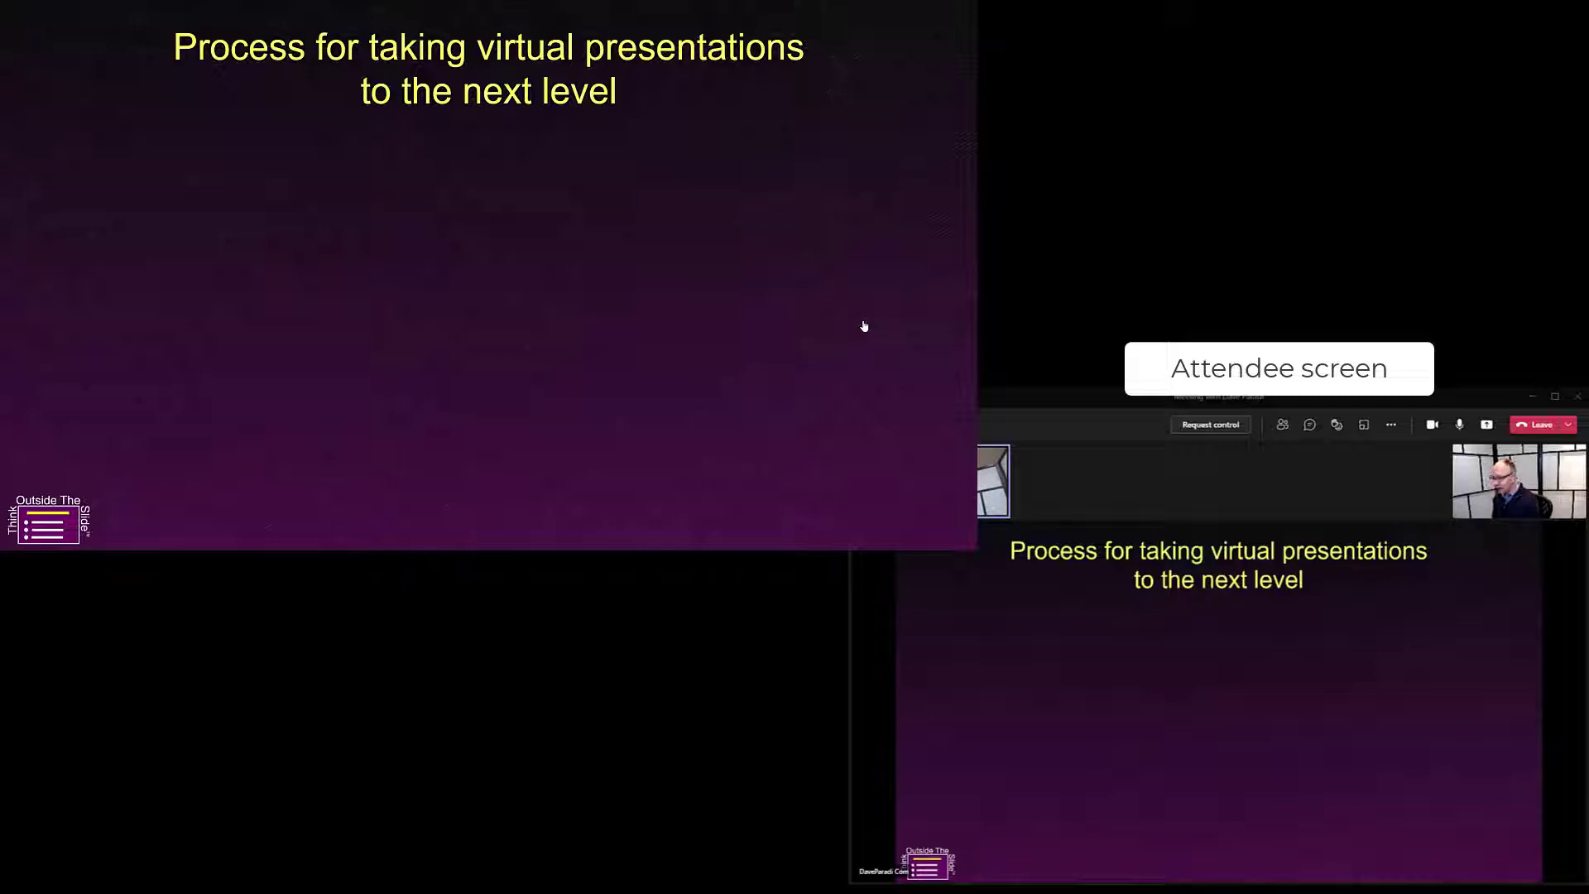
- Bring Presenter View to the front with Win+Tab and focus it to control slides
key(win+tab)
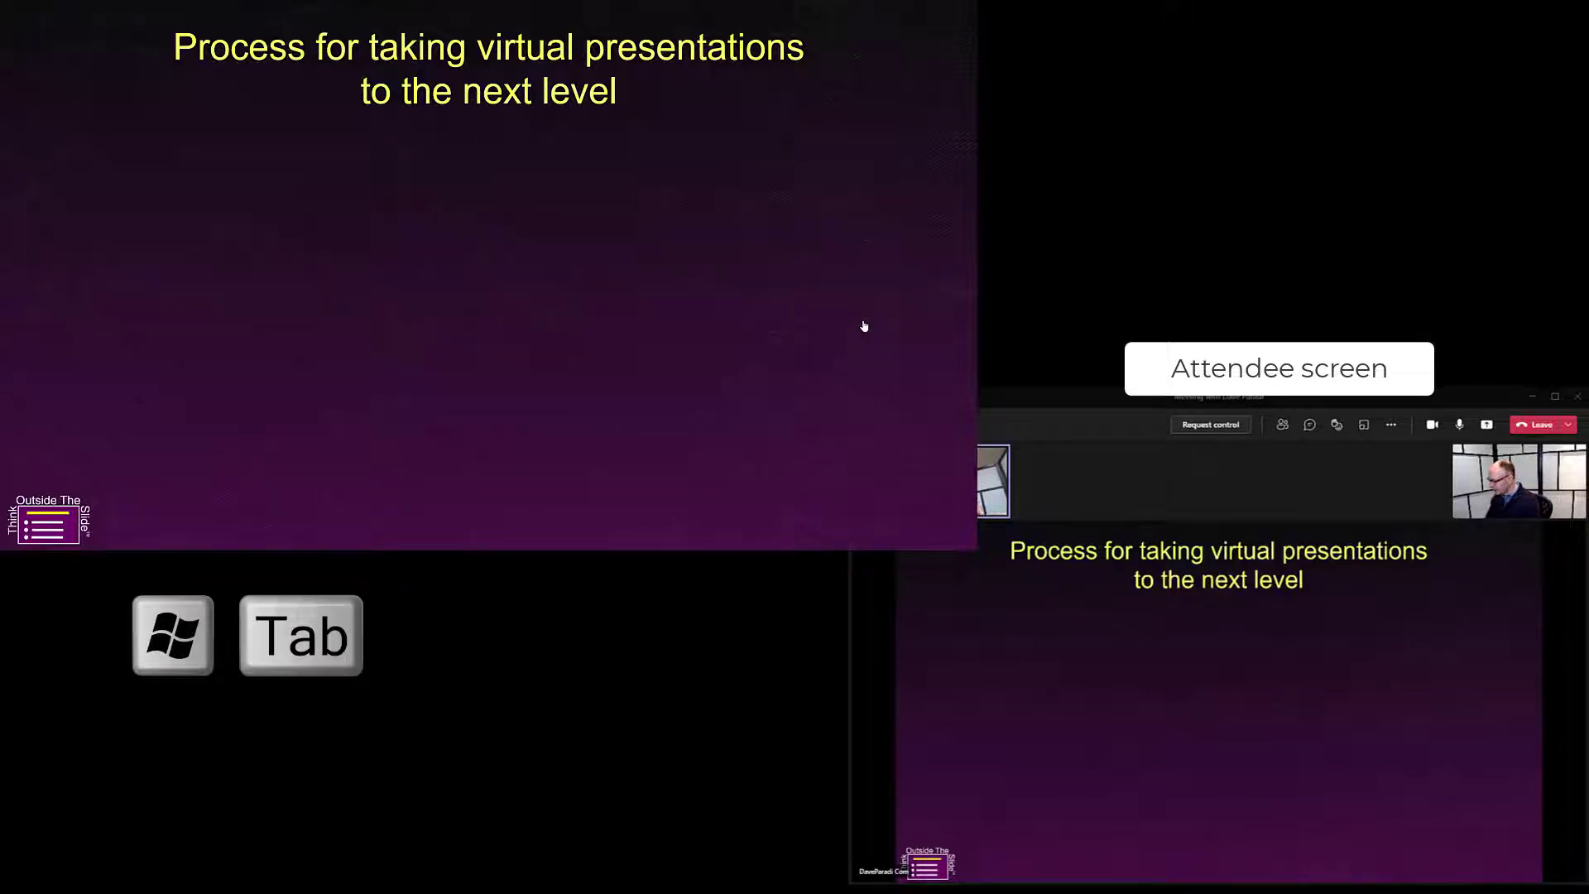
key(Win+Tab)
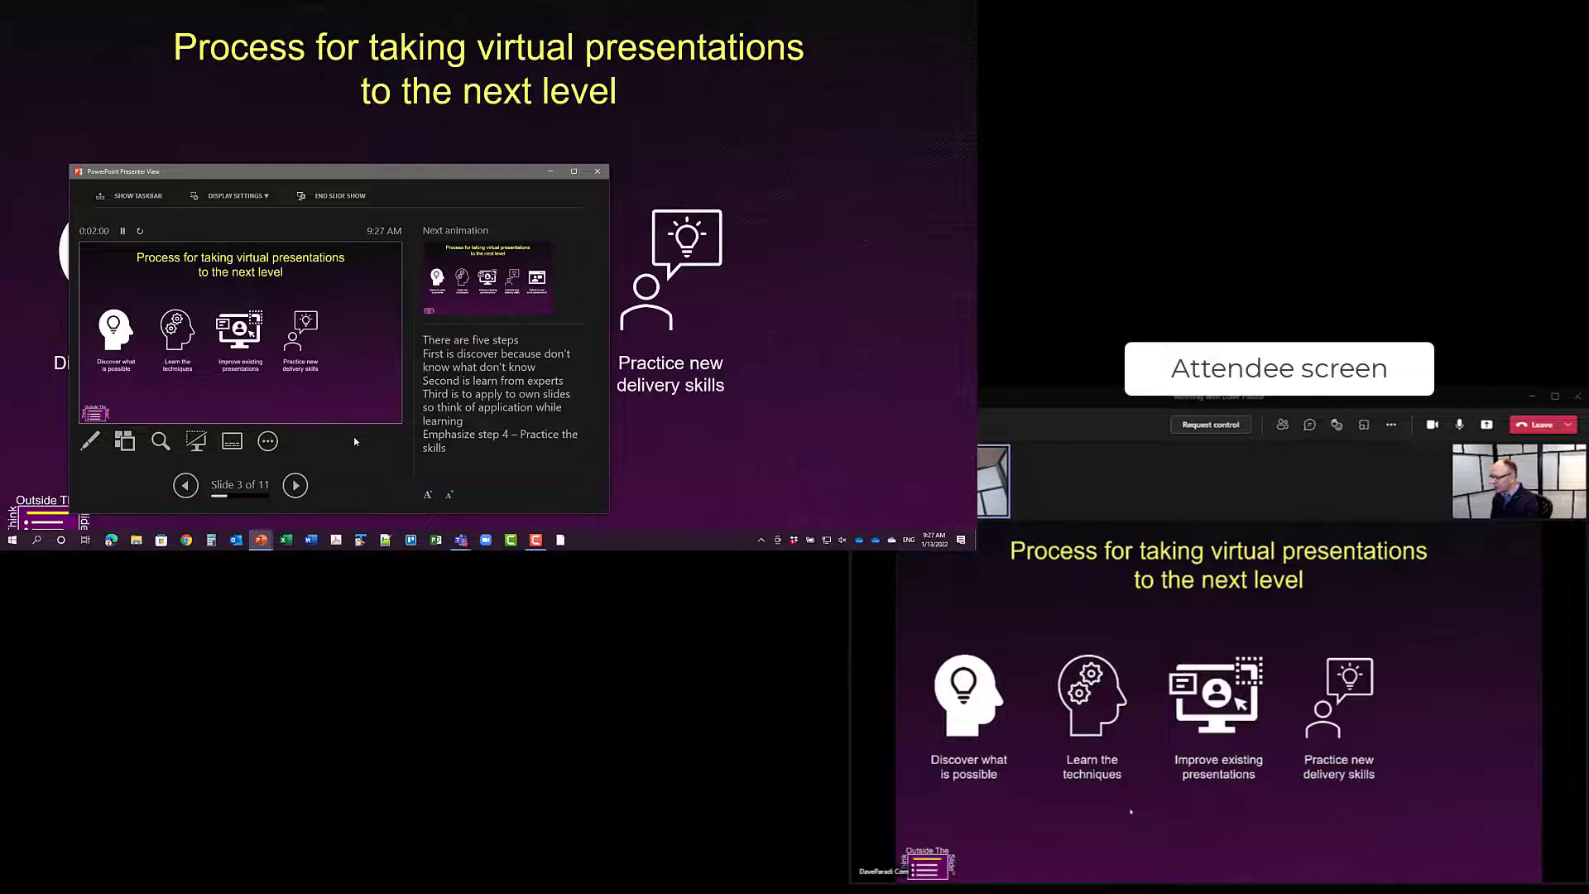
click(294, 484)
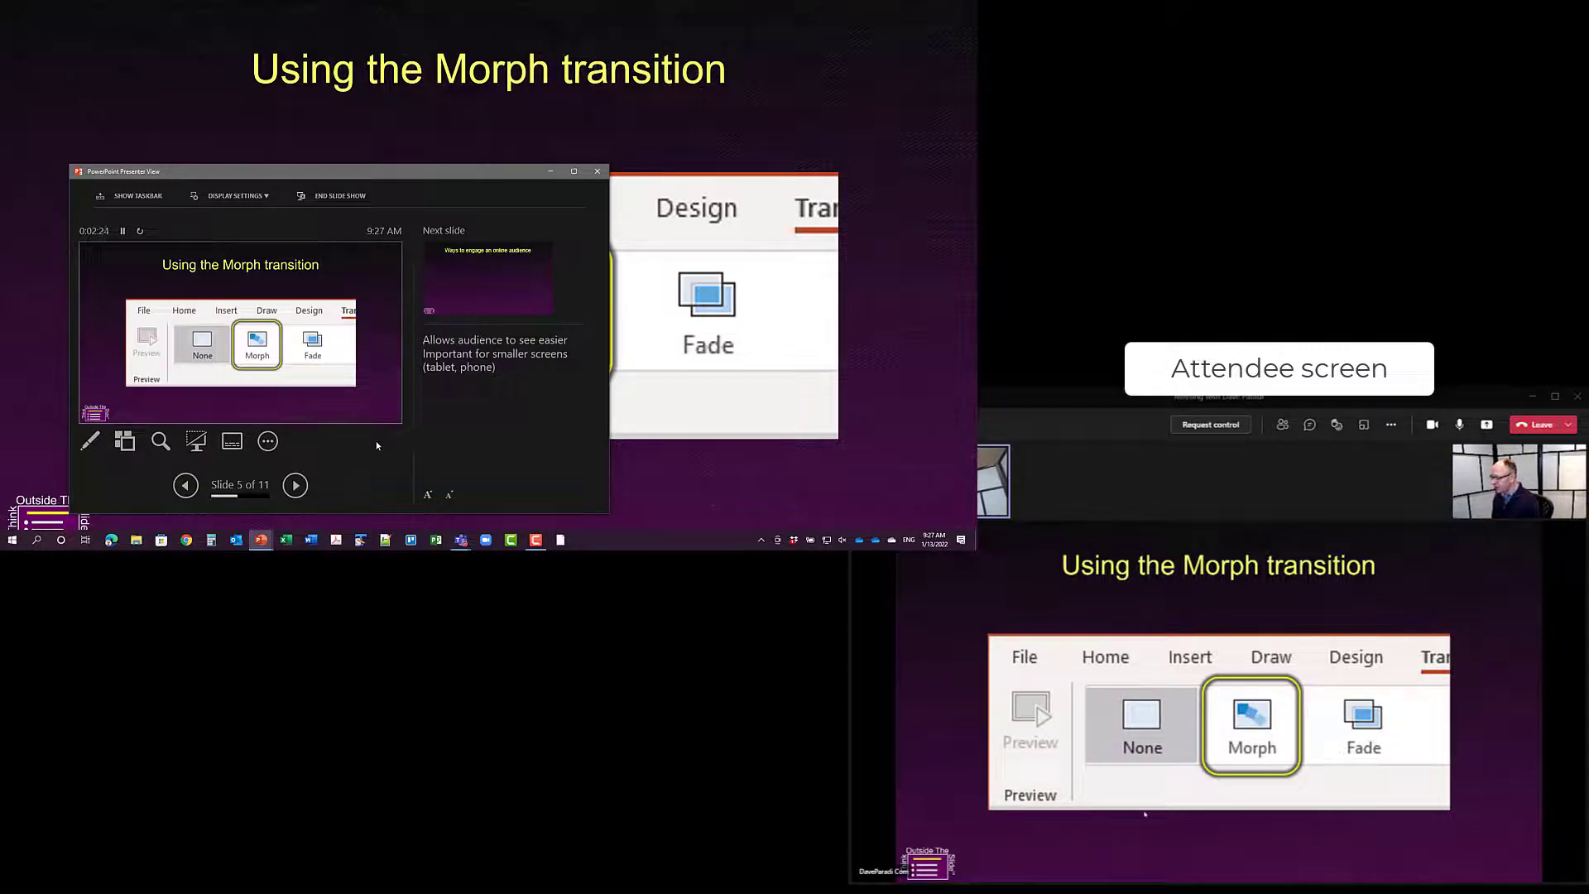
mouse_move(901, 504)
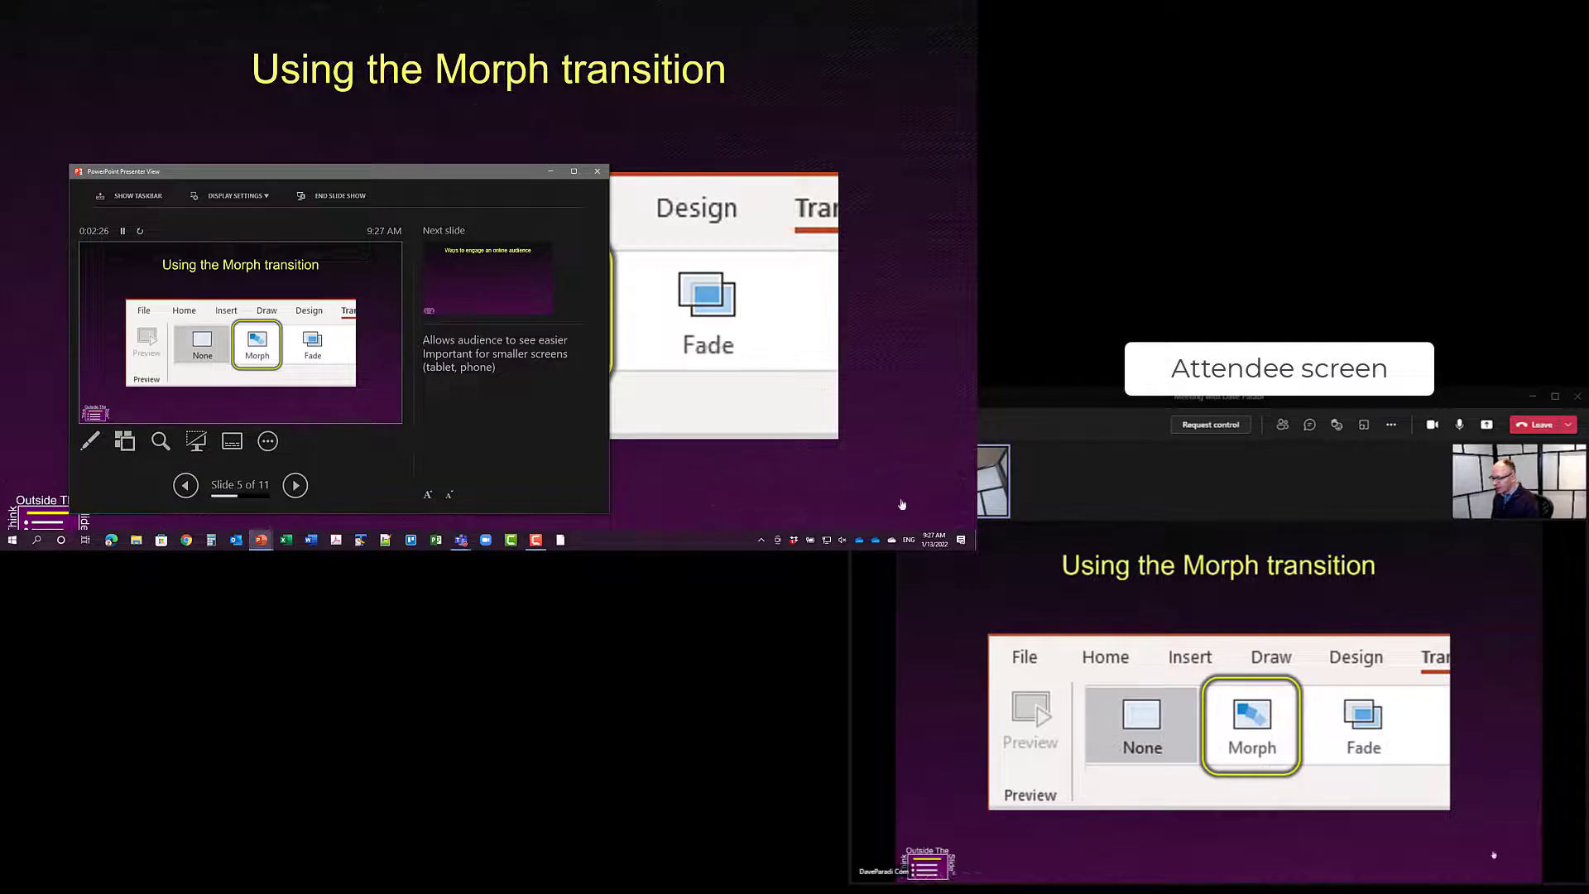
mouse_move(908, 511)
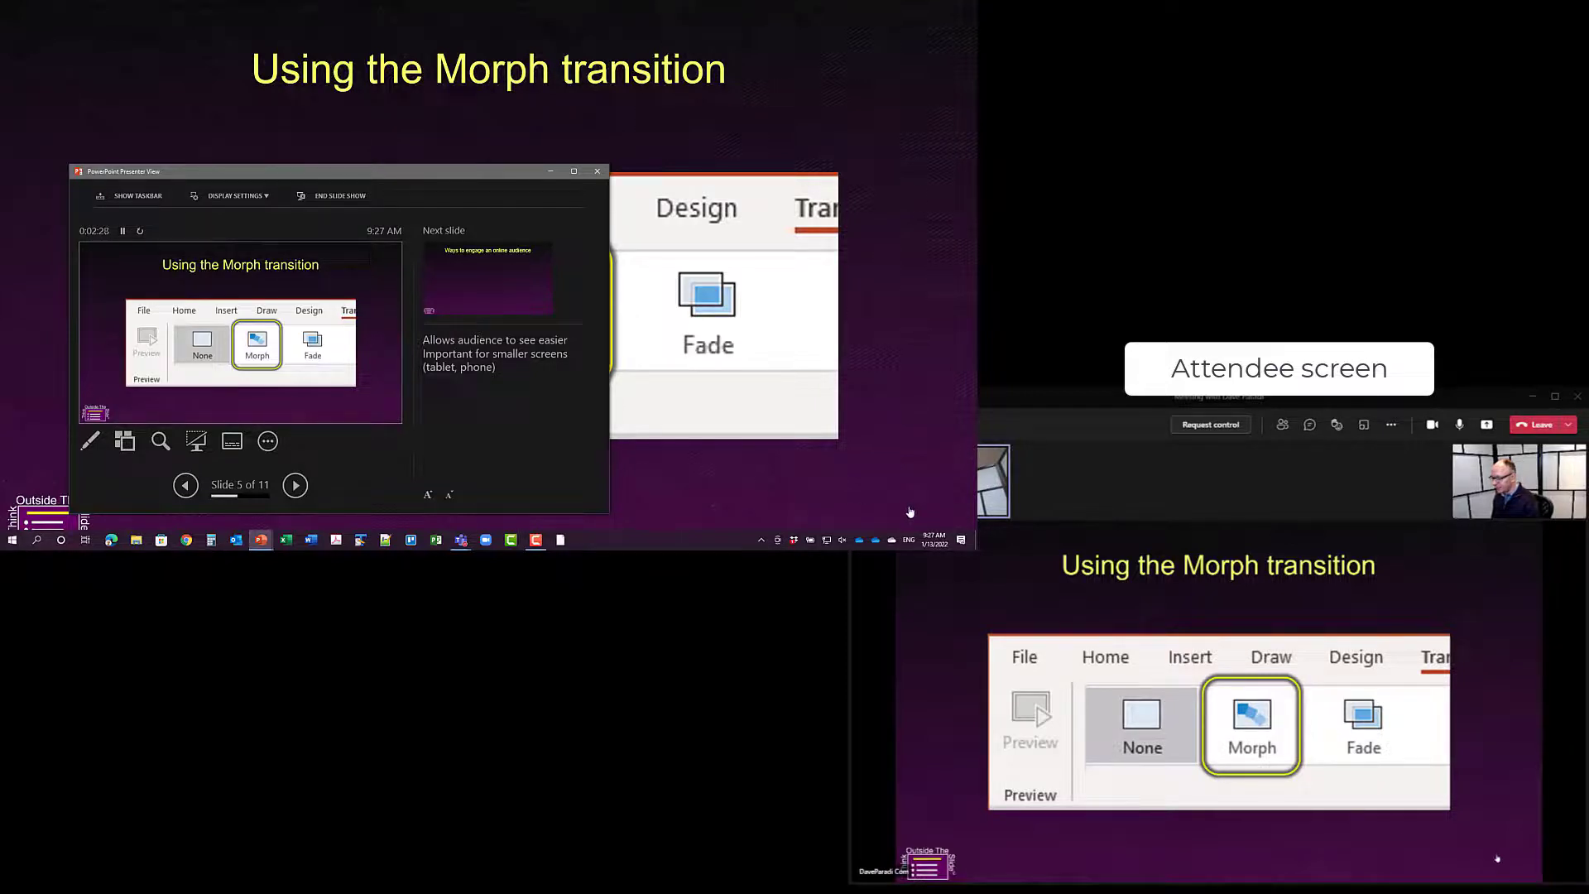